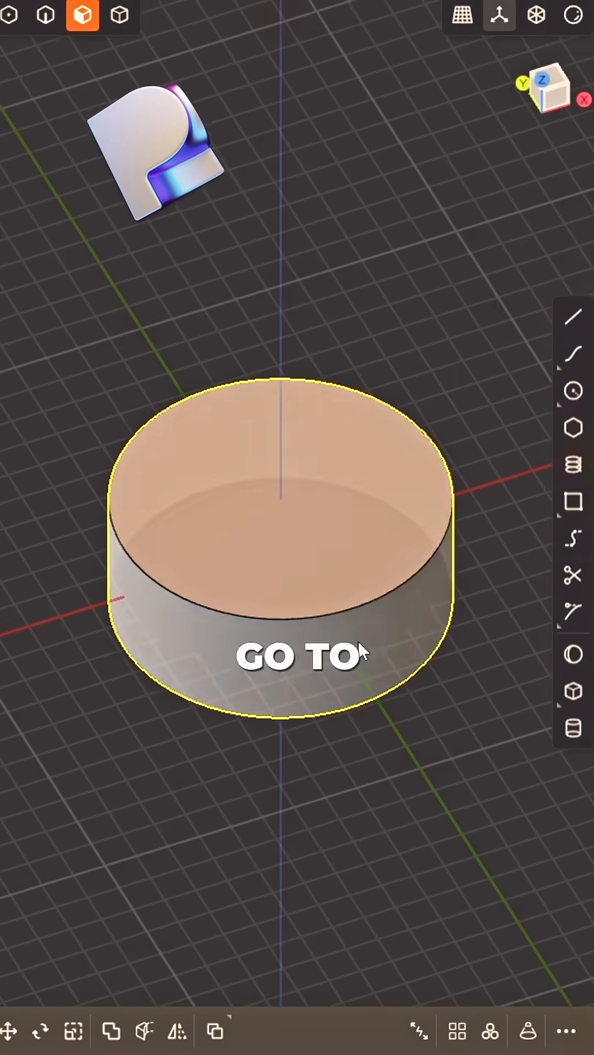
Extrude the drawn profile outward from the cylinder's side as a tilted, slanted rib
{"action": "left_click", "coordinate": [573, 316]}
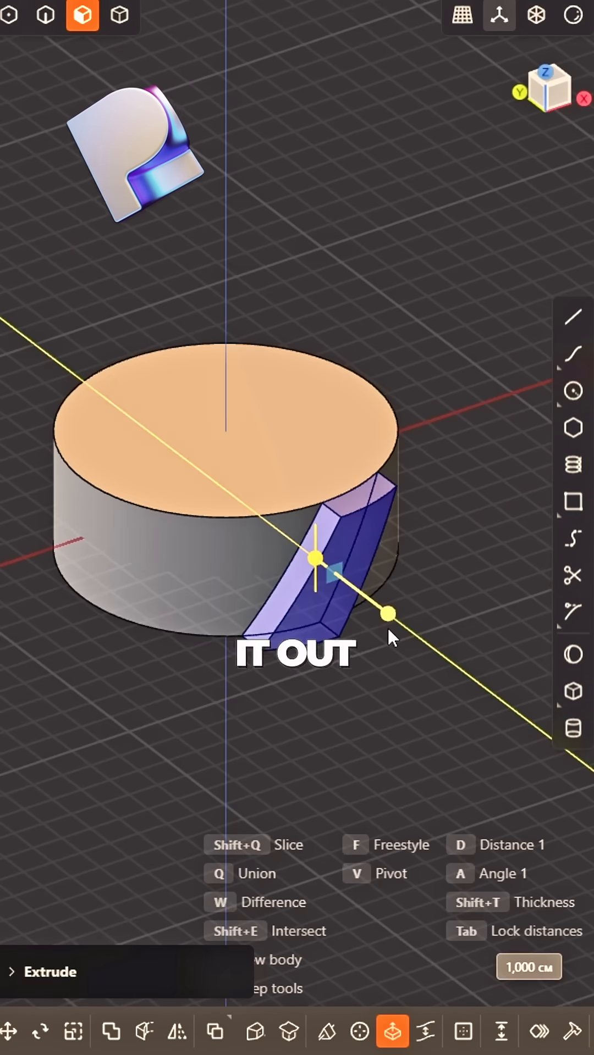
{"action": "left_click", "coordinate": [489, 1032]}
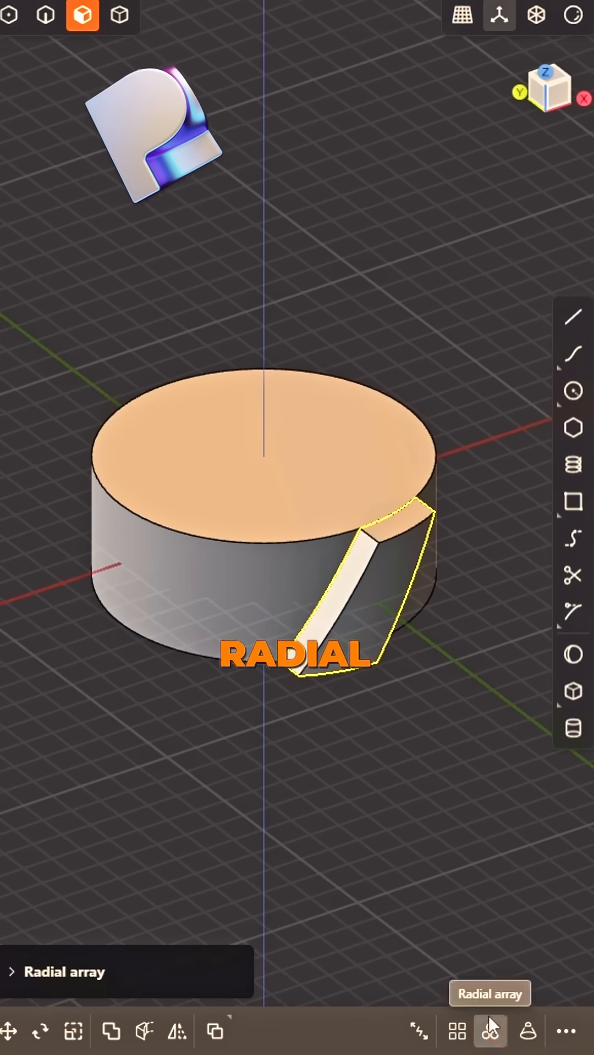
Radially array the angled rib into evenly spaced copies around the cylinder
{"action": "left_click", "coordinate": [489, 1030]}
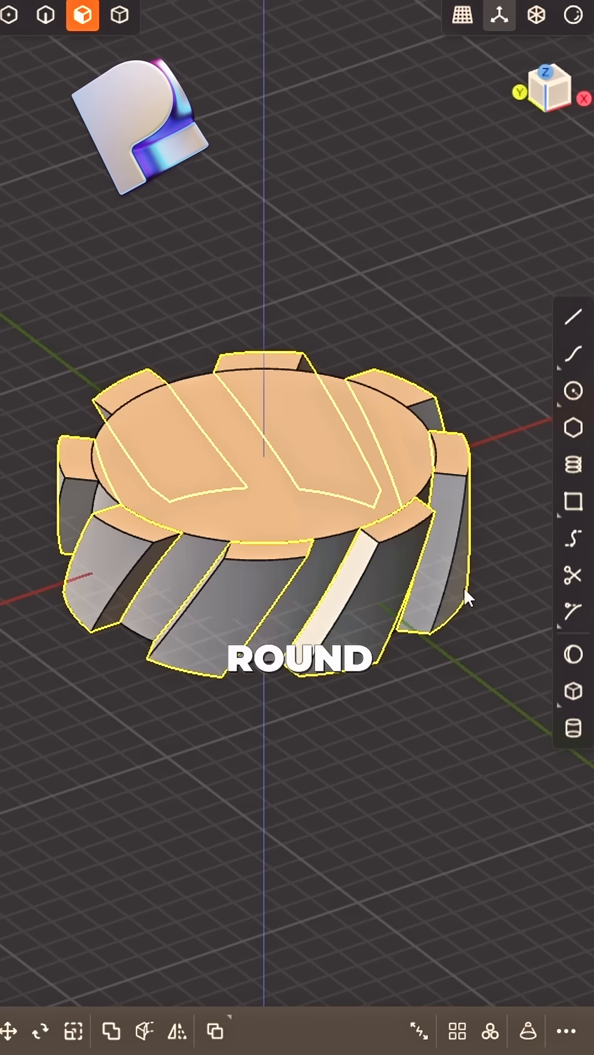
{"action": "left_click", "coordinate": [111, 1031]}
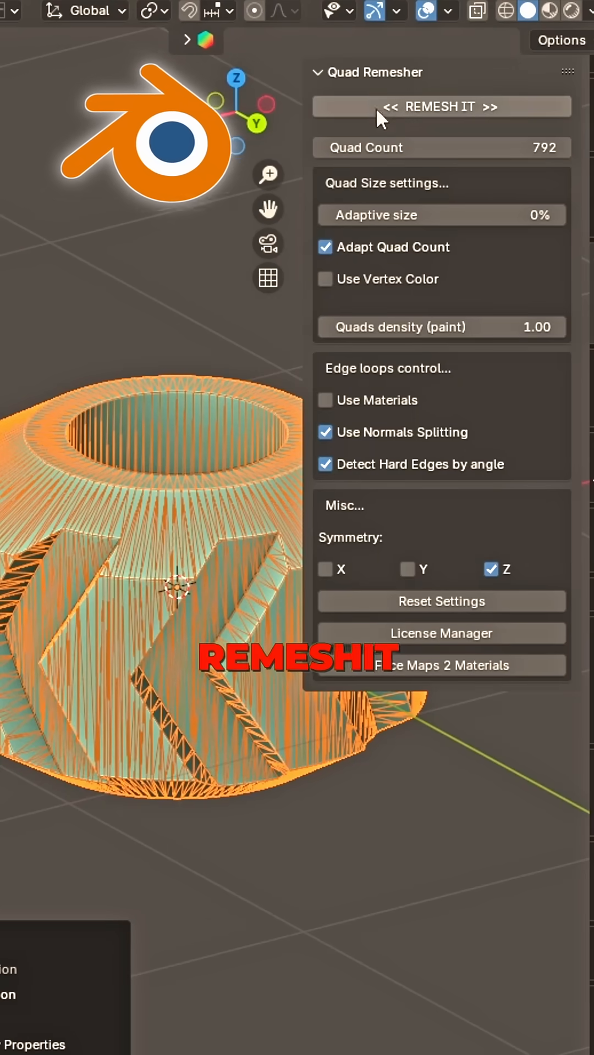
Run Quad Remesher on the imported triangulated ribbed model
{"action": "left_click", "coordinate": [440, 106]}
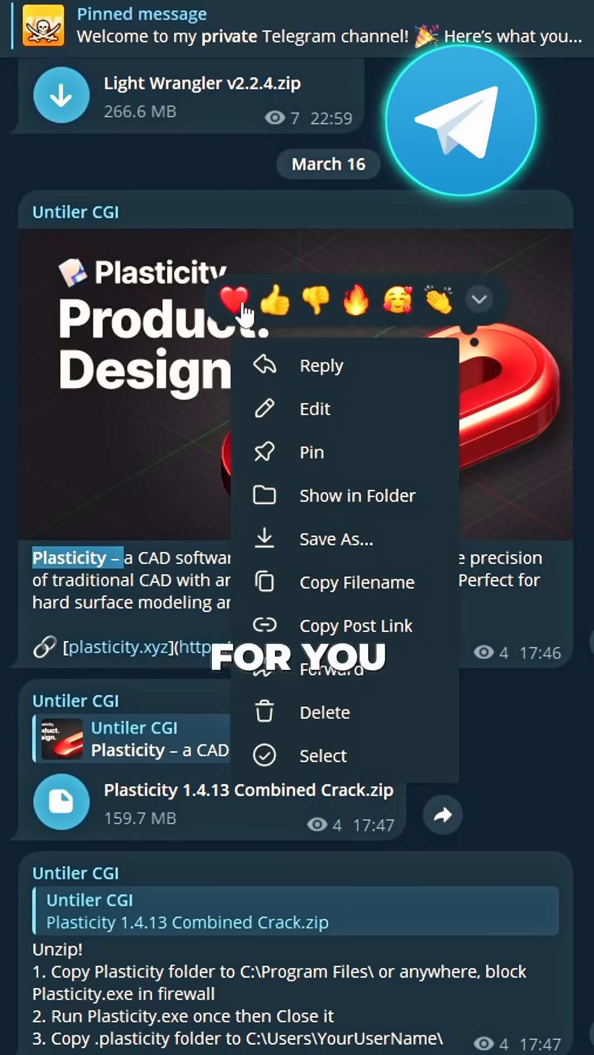
React with a red heart to the Plasticity download archive post
{"action": "left_click", "coordinate": [233, 300]}
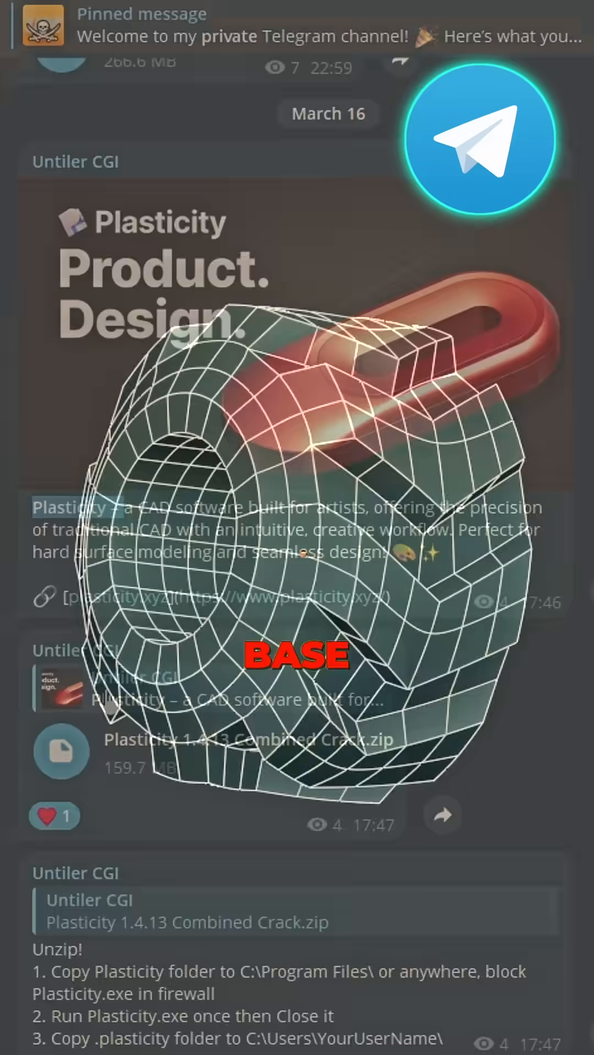